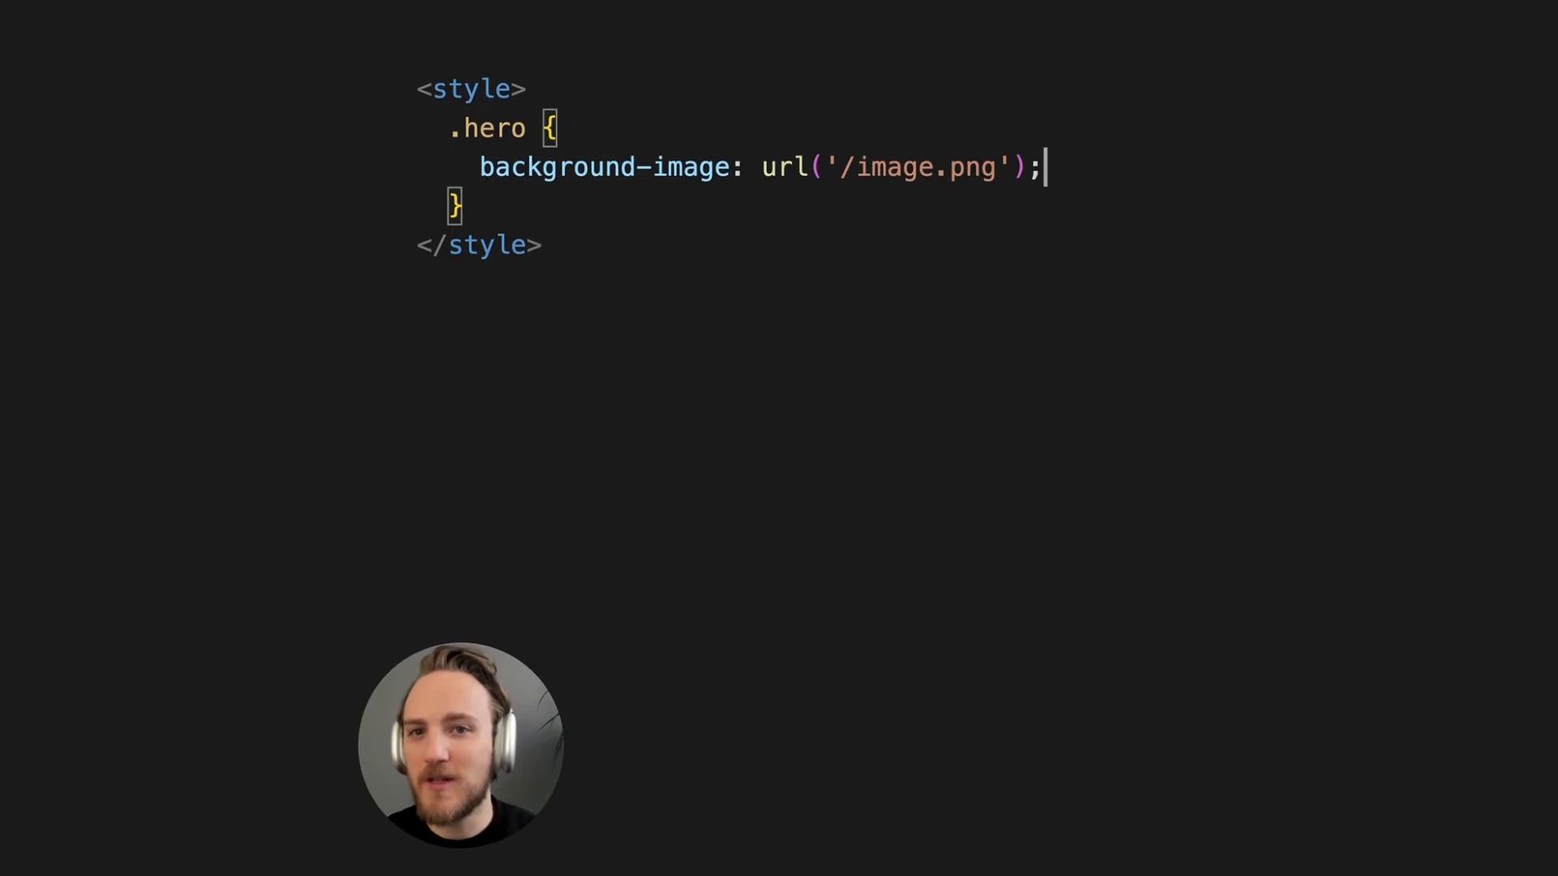
Step: Change the .hero background to image-set(url("/image-1x") 1x, url("/image-2x") 2x), then clear the style block for a new tag
key(enter)
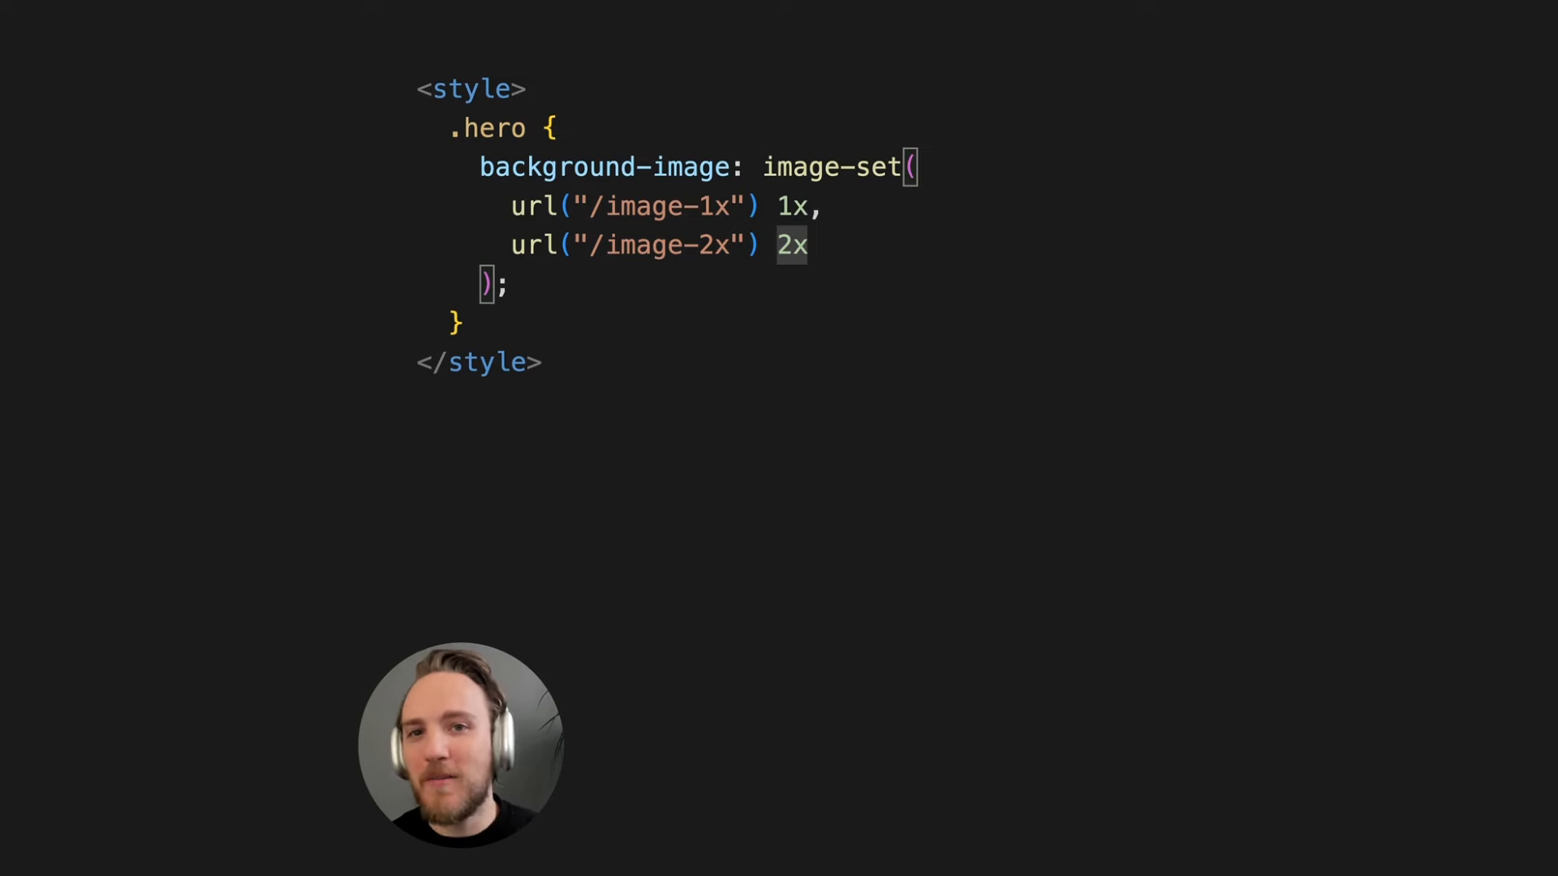
click(810, 245)
text(<)
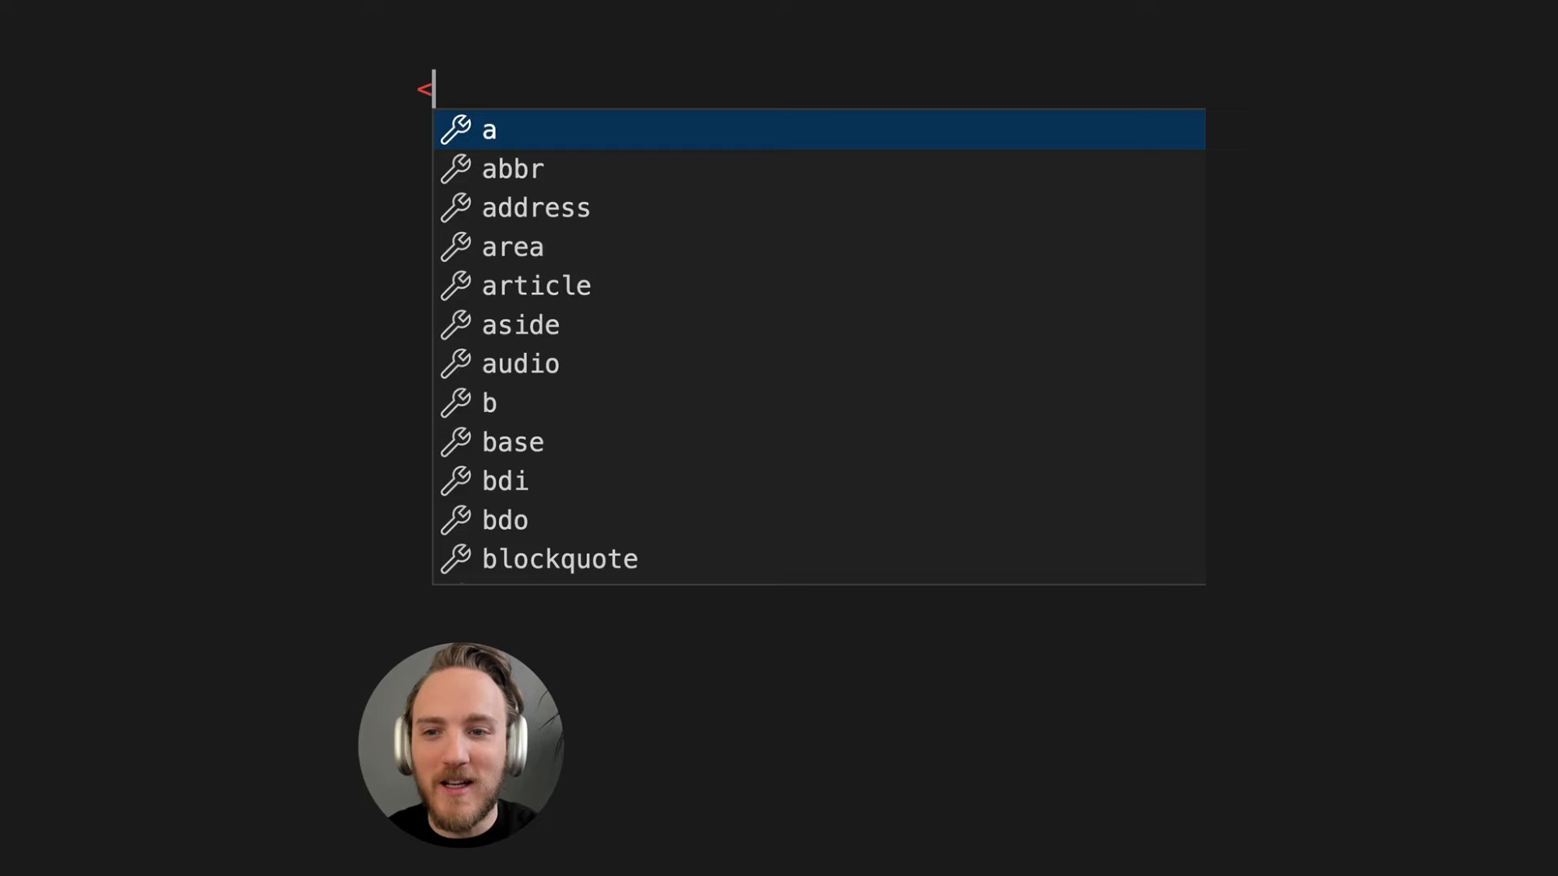
Step: Write <img loading="lazy" src="/image"> with alt text, then swap the alt for role="presentation"
text(img)
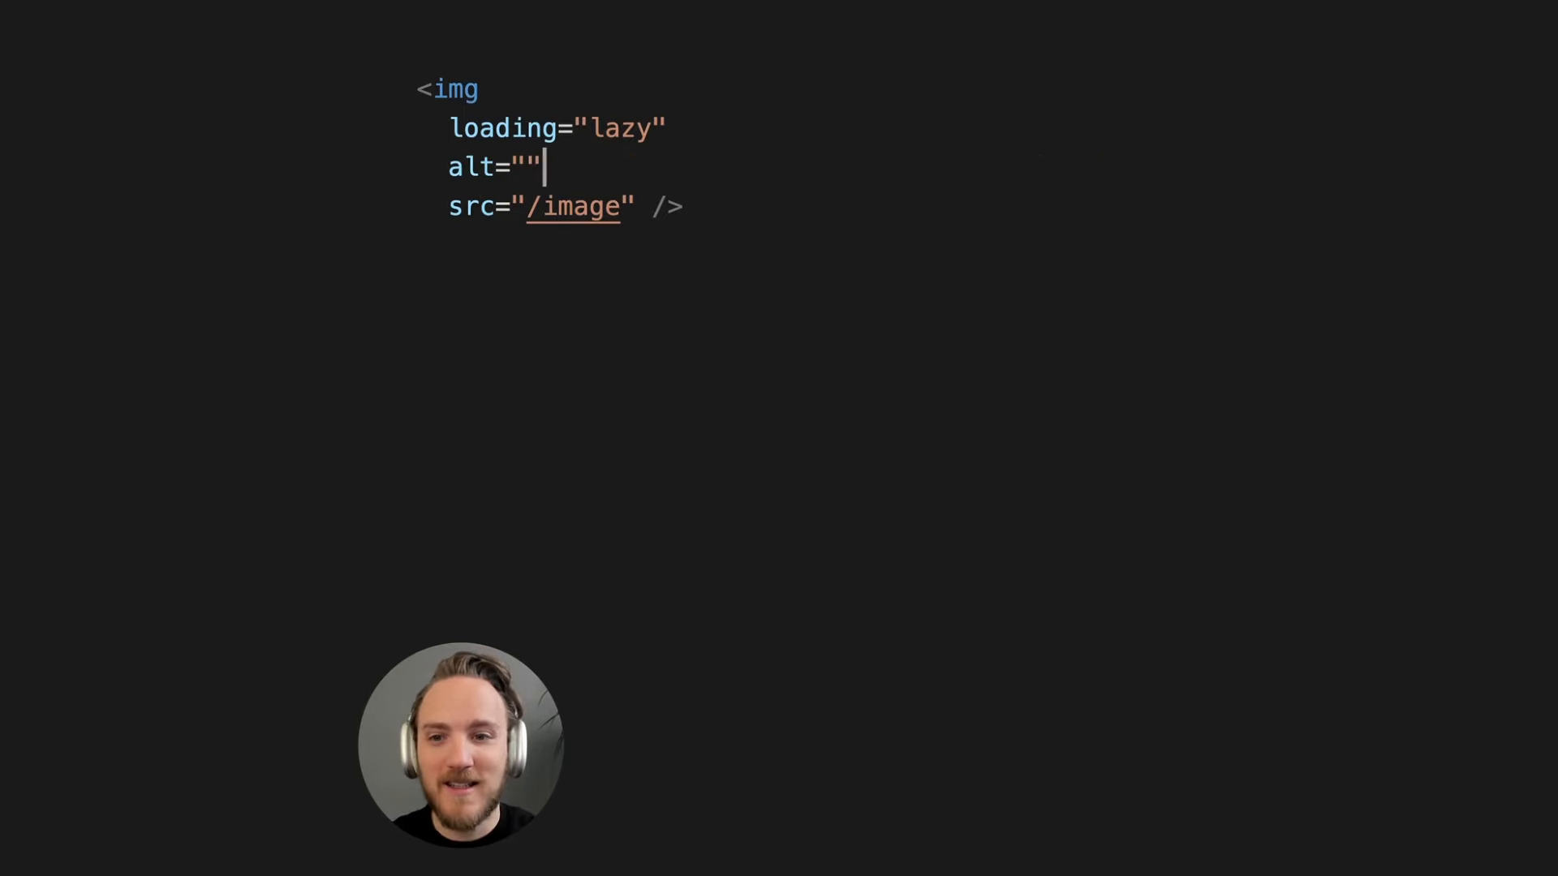
text(Builder.io's drag and drop interface)
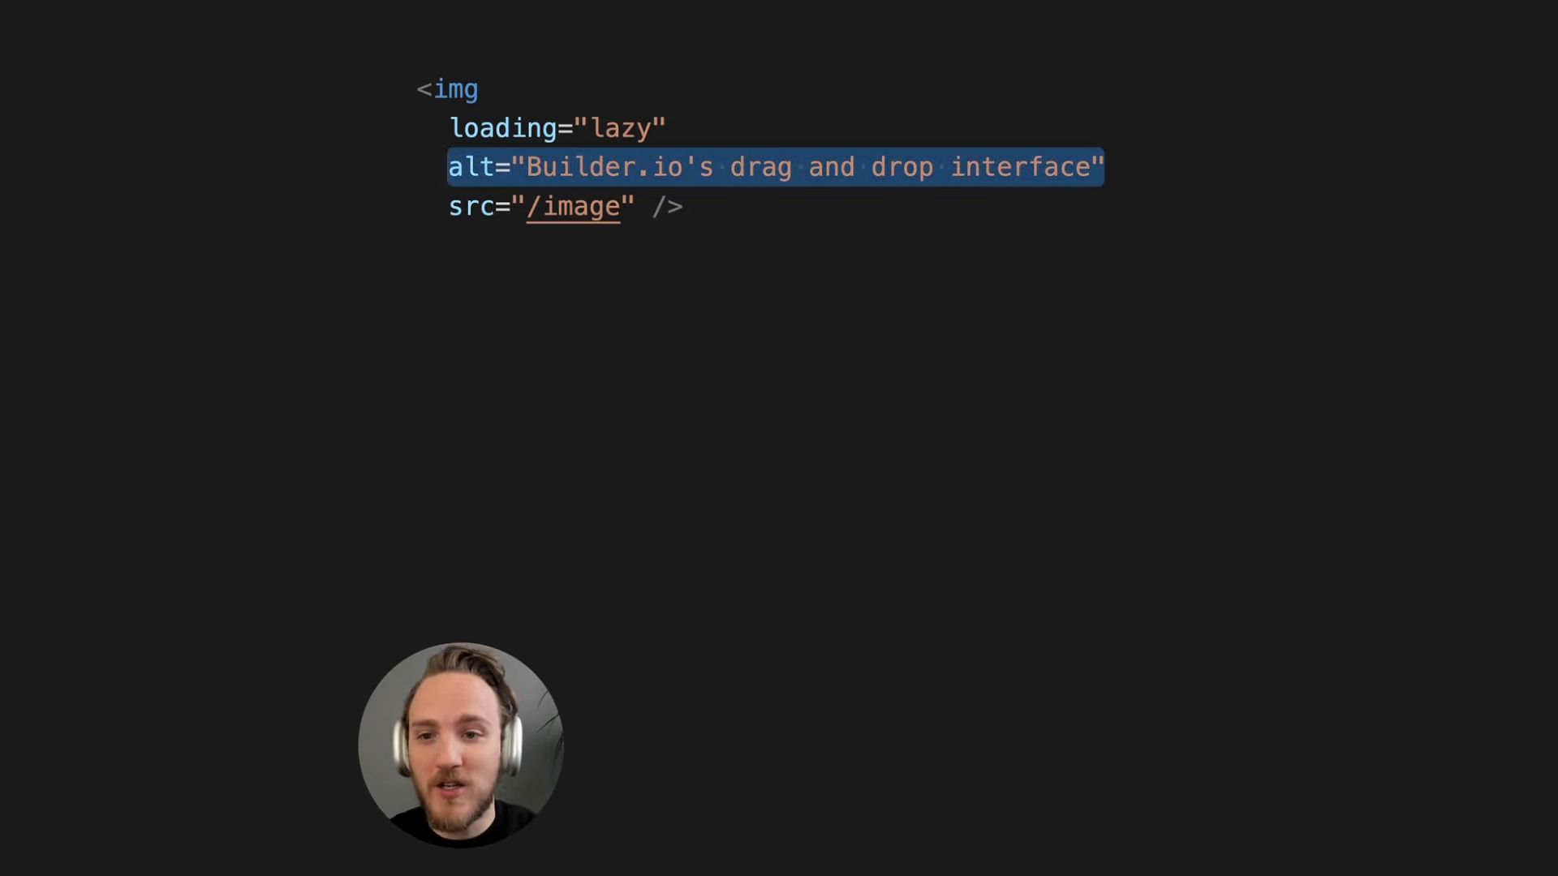
text(role="presentation")
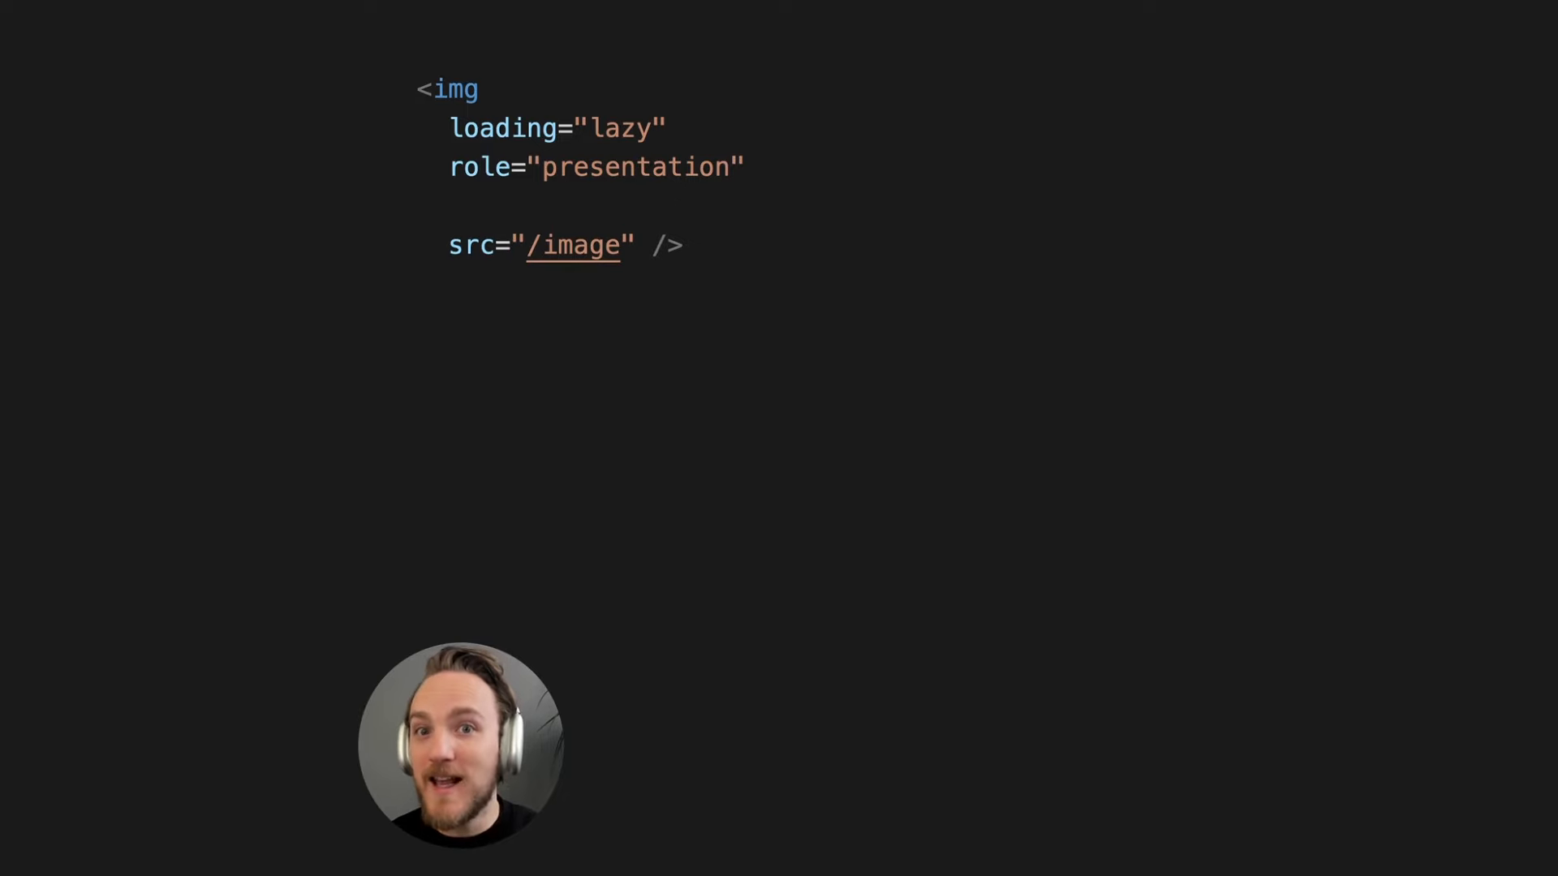
Step: Add srcset of /image.png?width= 100w, 200w, 400w, 800w and sizes="(max-width: 800px) 100vw, 800px"
text(src)
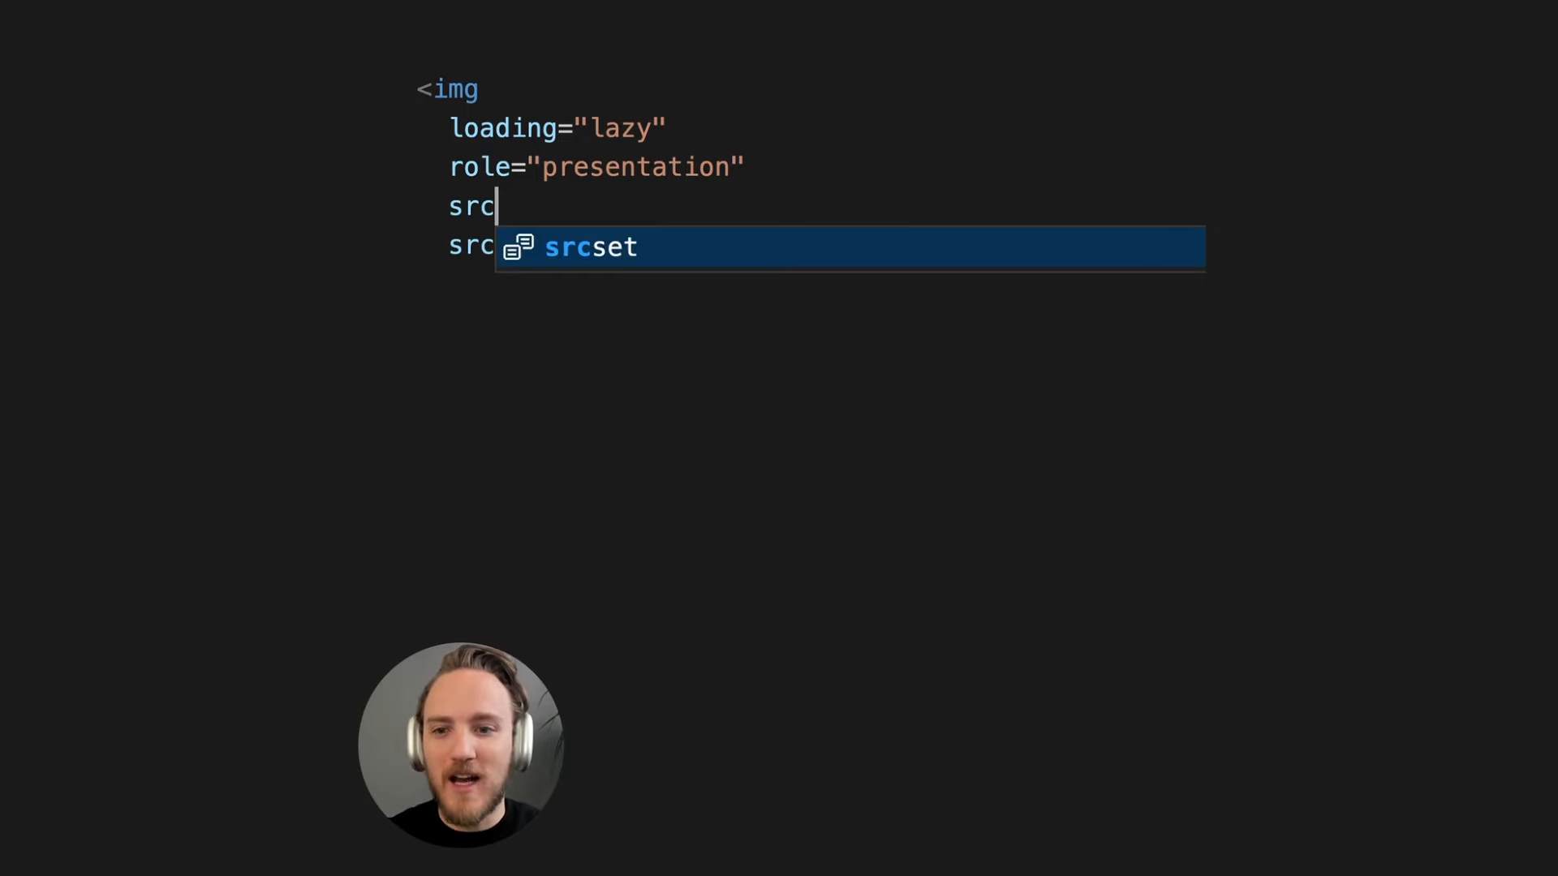
key(Tab)
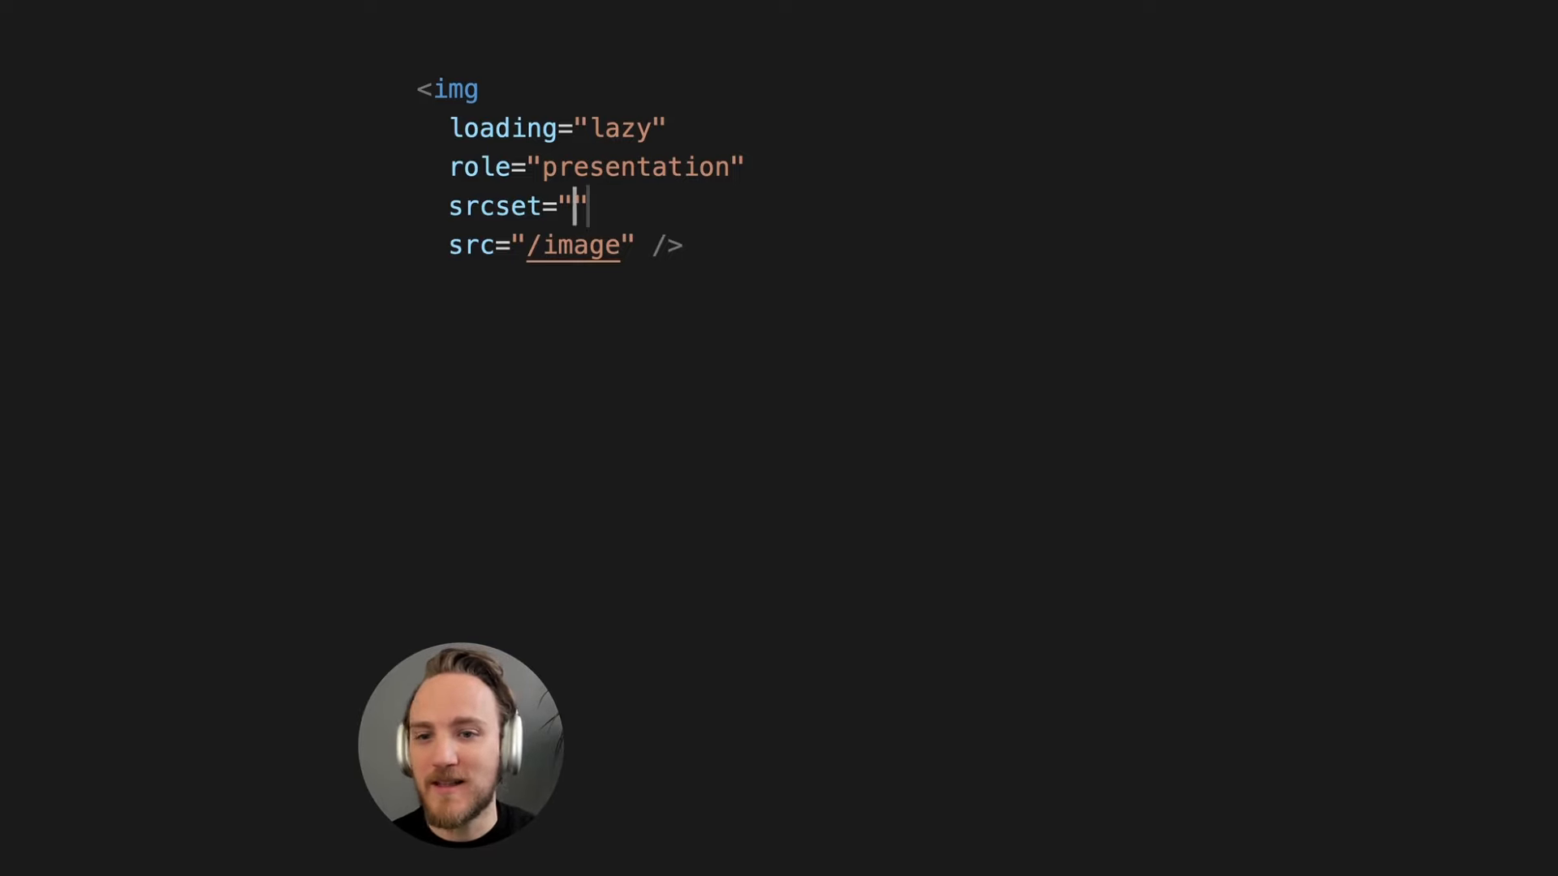
text(/image.png?width=100 100w,)
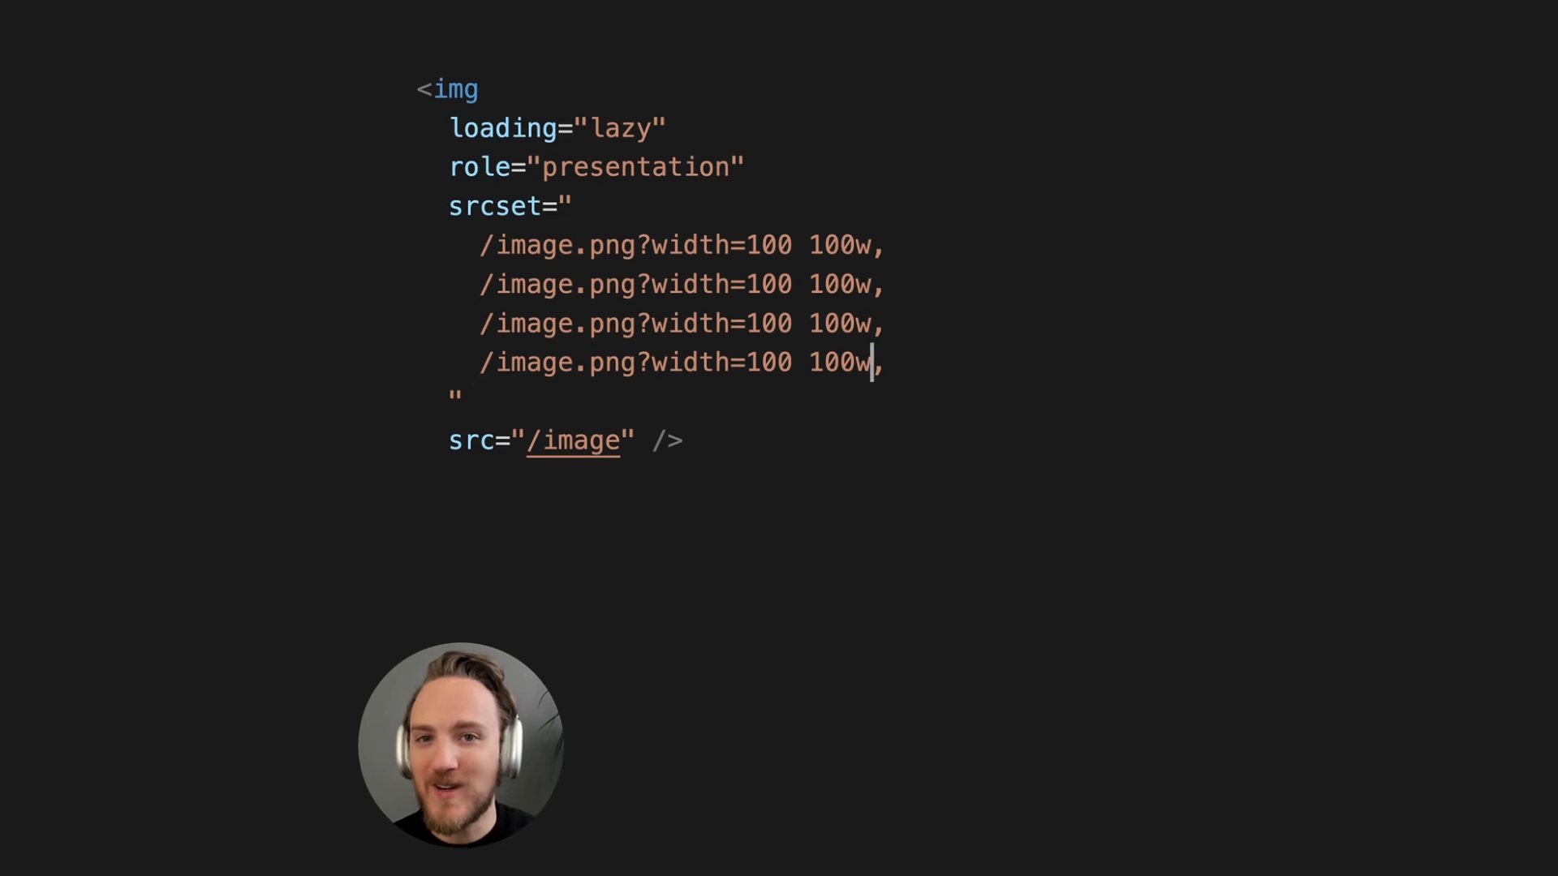
text(200)
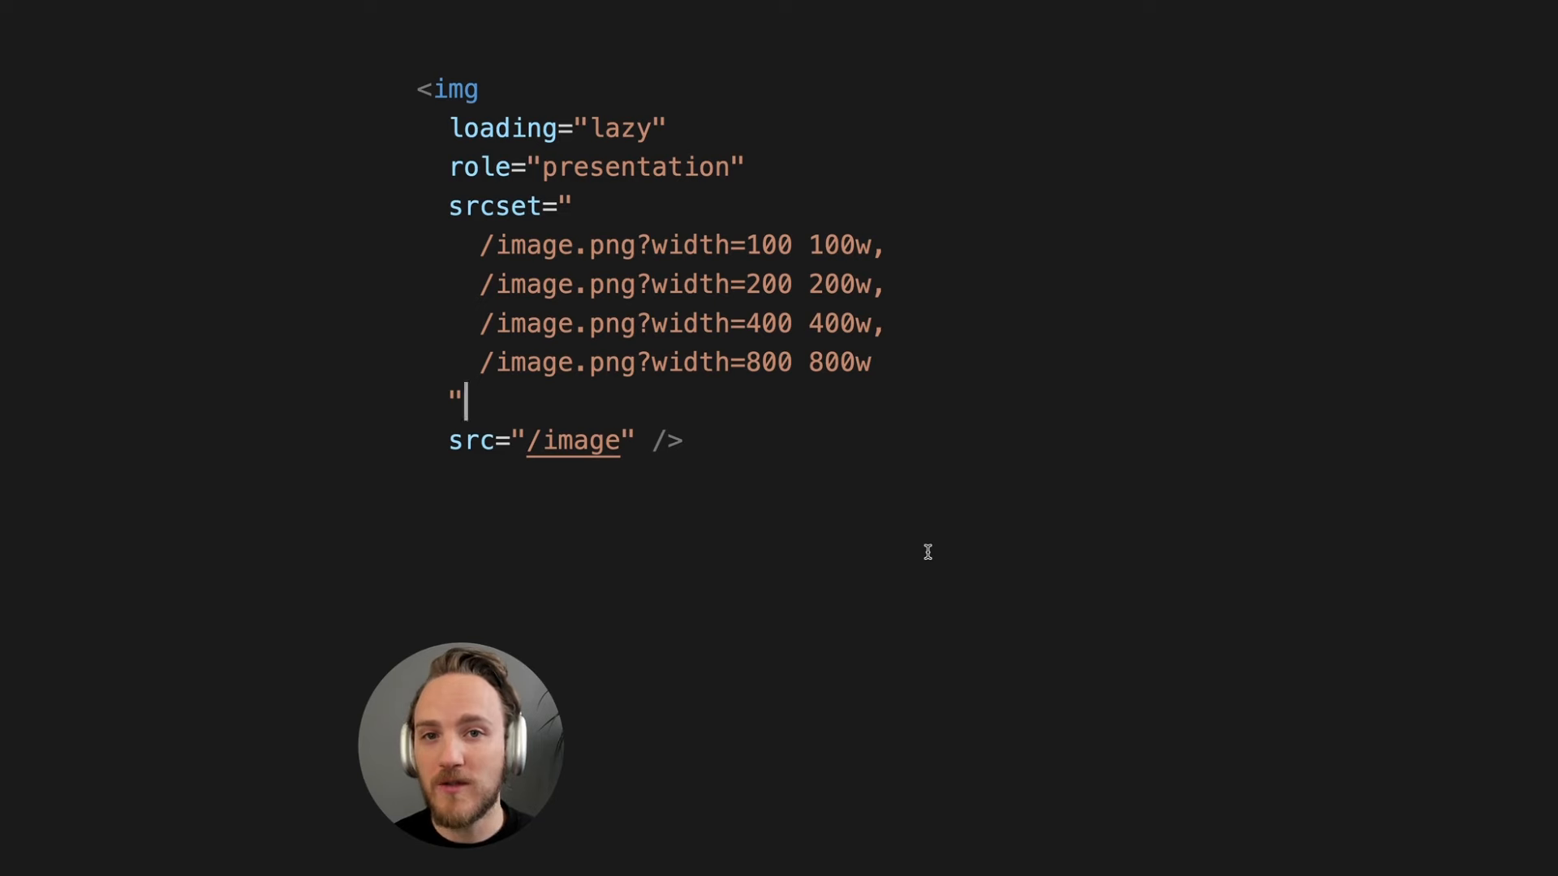
text(sizes="(max-width: 800px) 100vw, 800px")
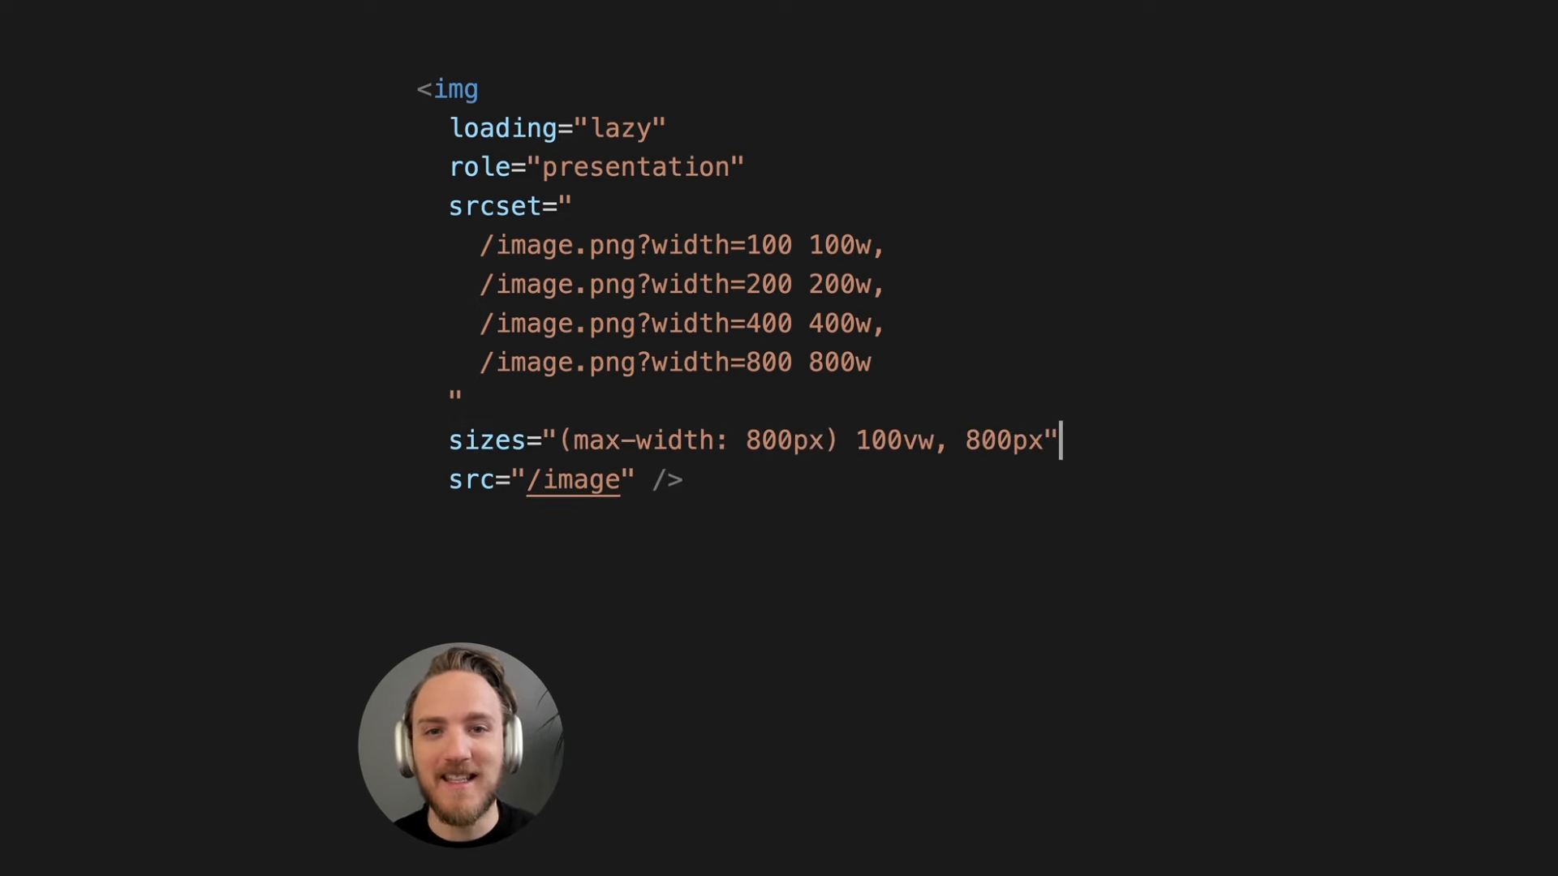
Step: Replace the 800px sizes fallback with 50vw and begin a picture tag above the img
drag(575, 439, 825, 439)
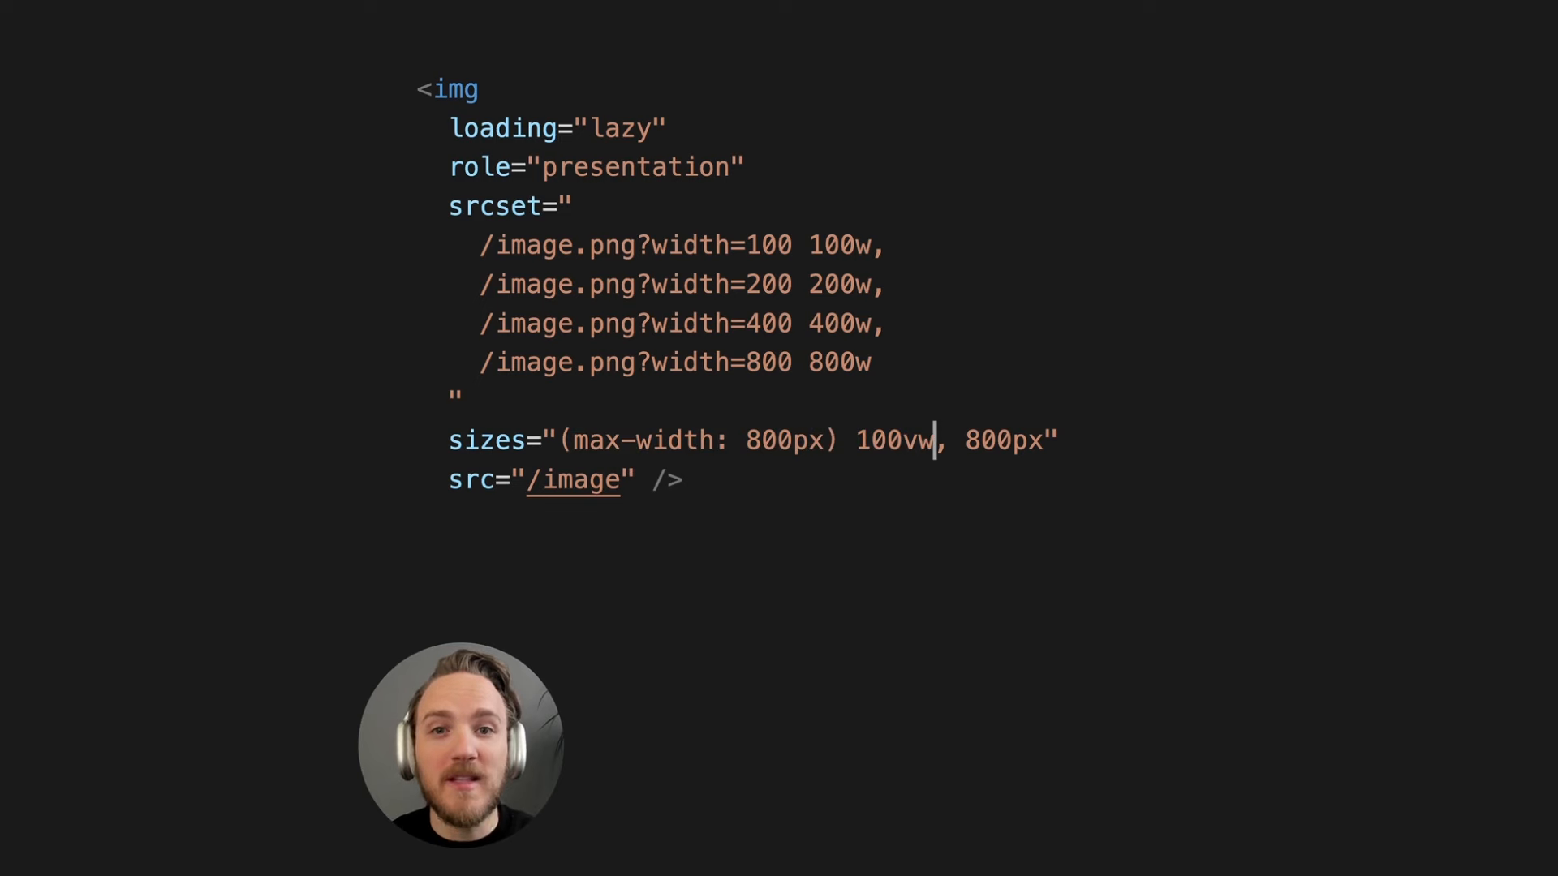
double_click(681, 440)
text(50vw)
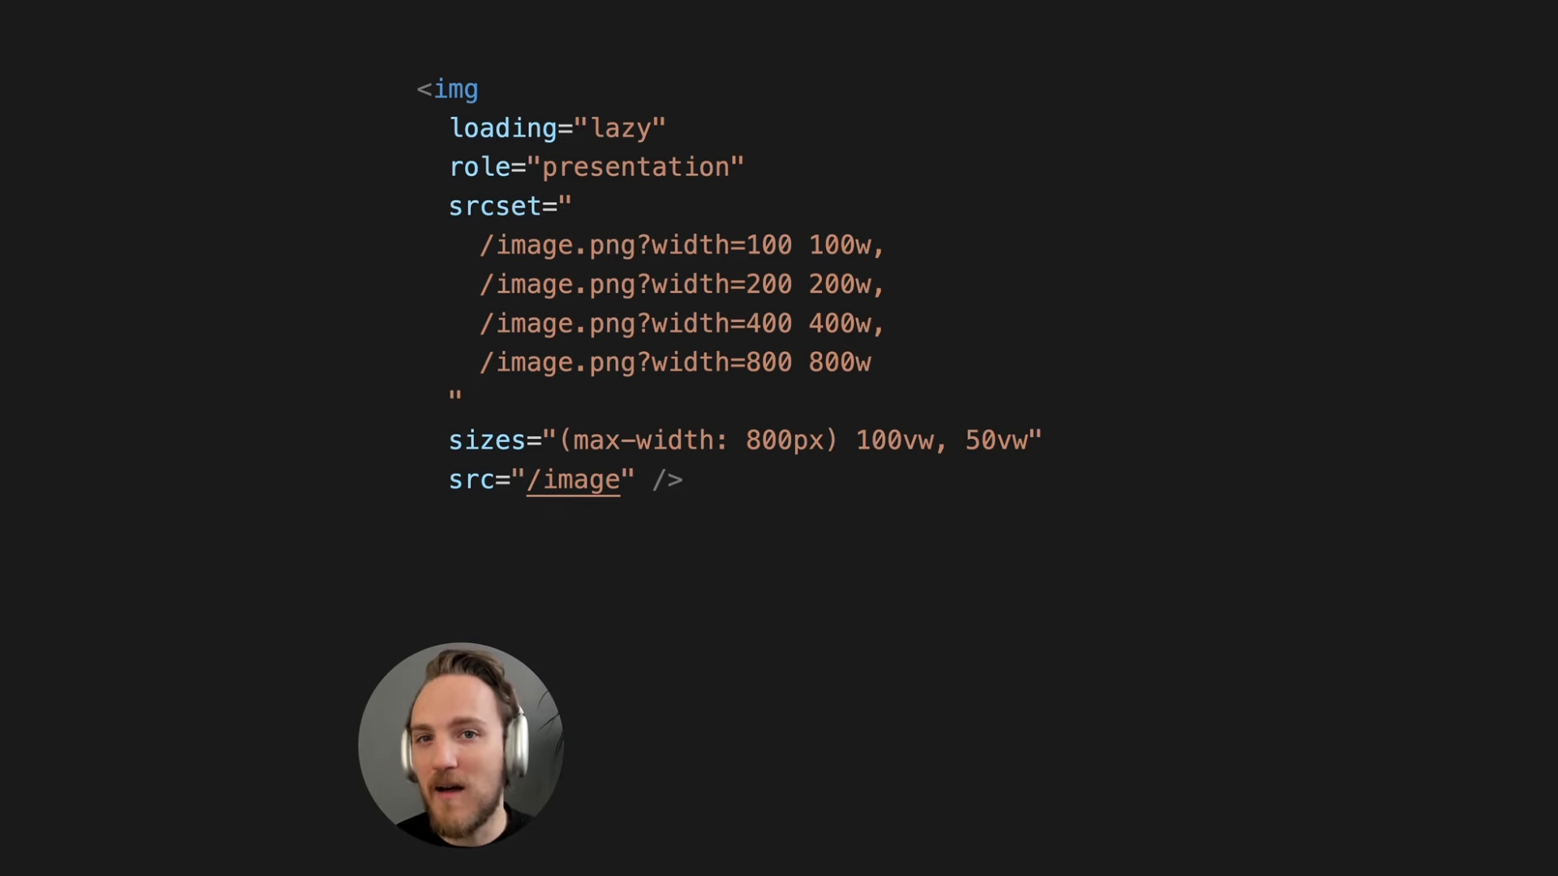
text(pi)
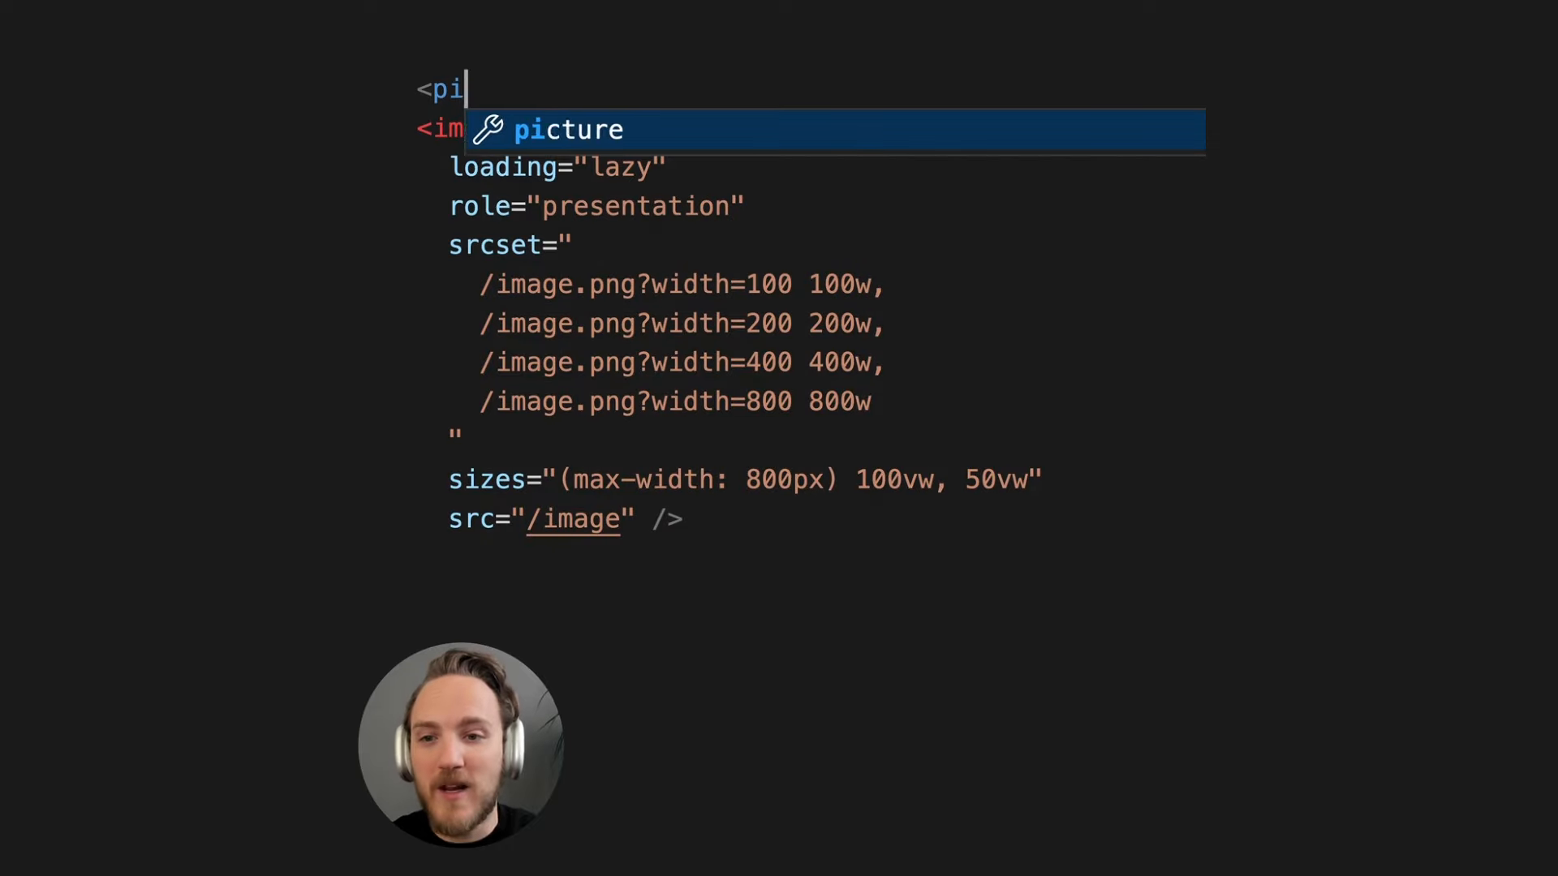
Step: Wrap the img in <picture> with image/avif and image/webp <source> tags, each with a four-width srcset
key(Tab)
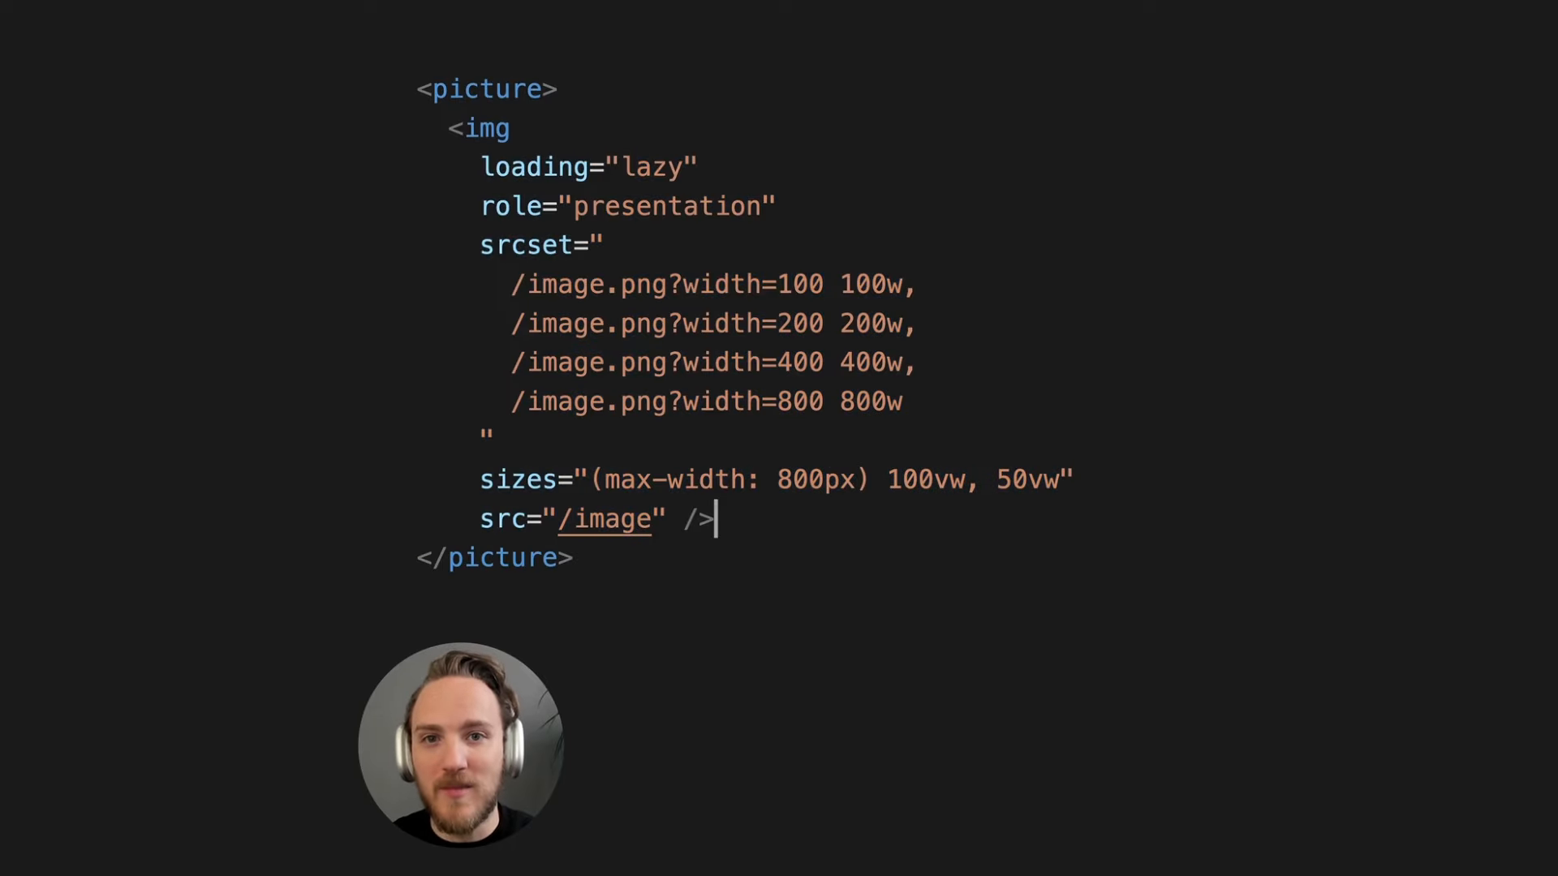
text(<source type="image/webp">)
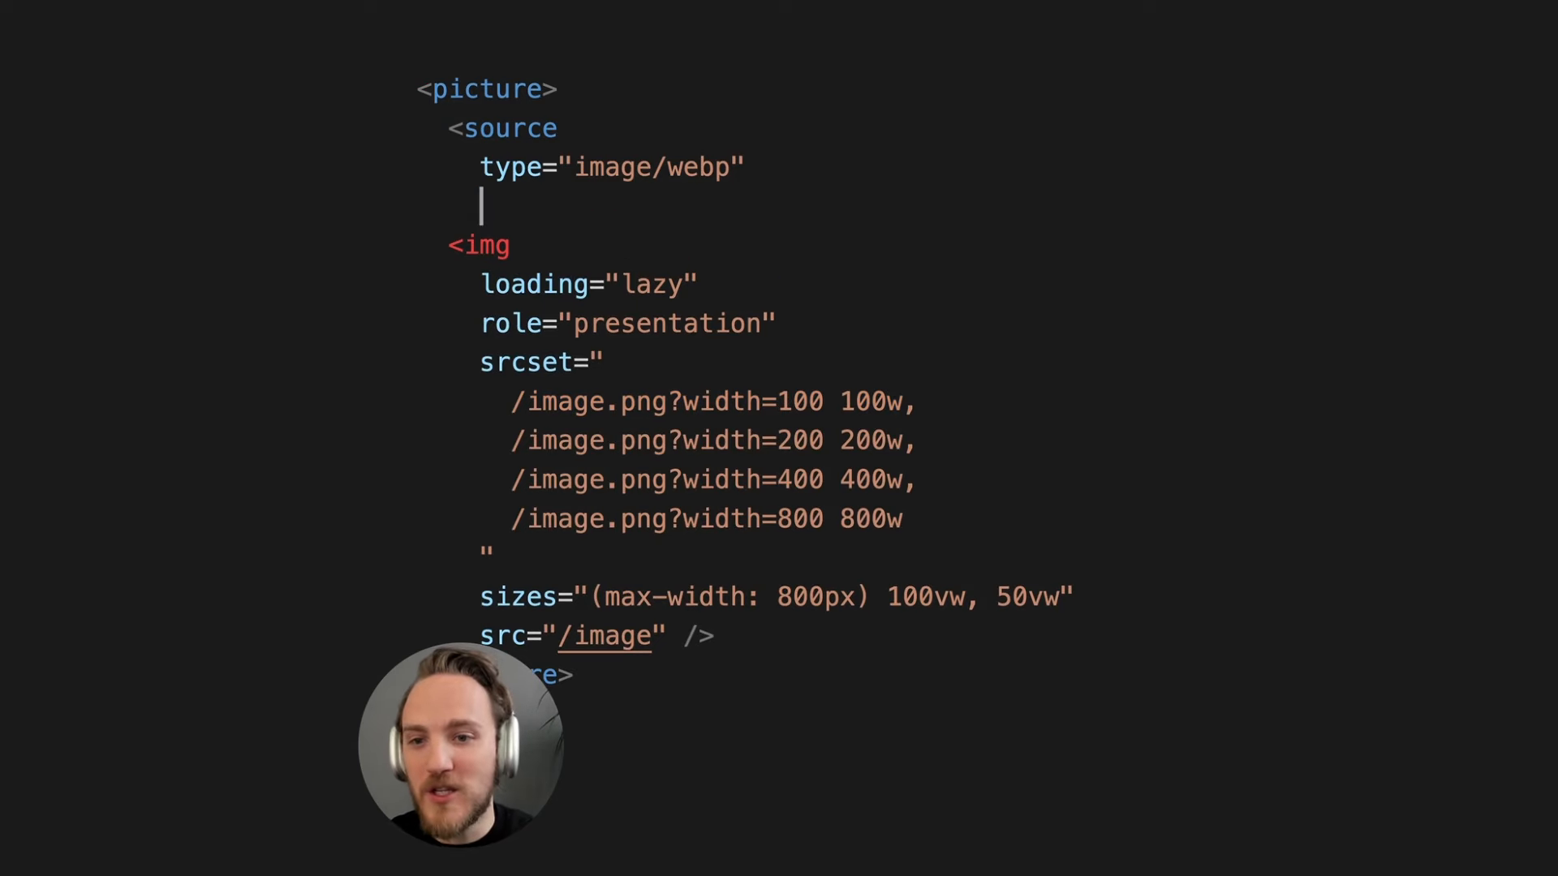
text(srcset=")
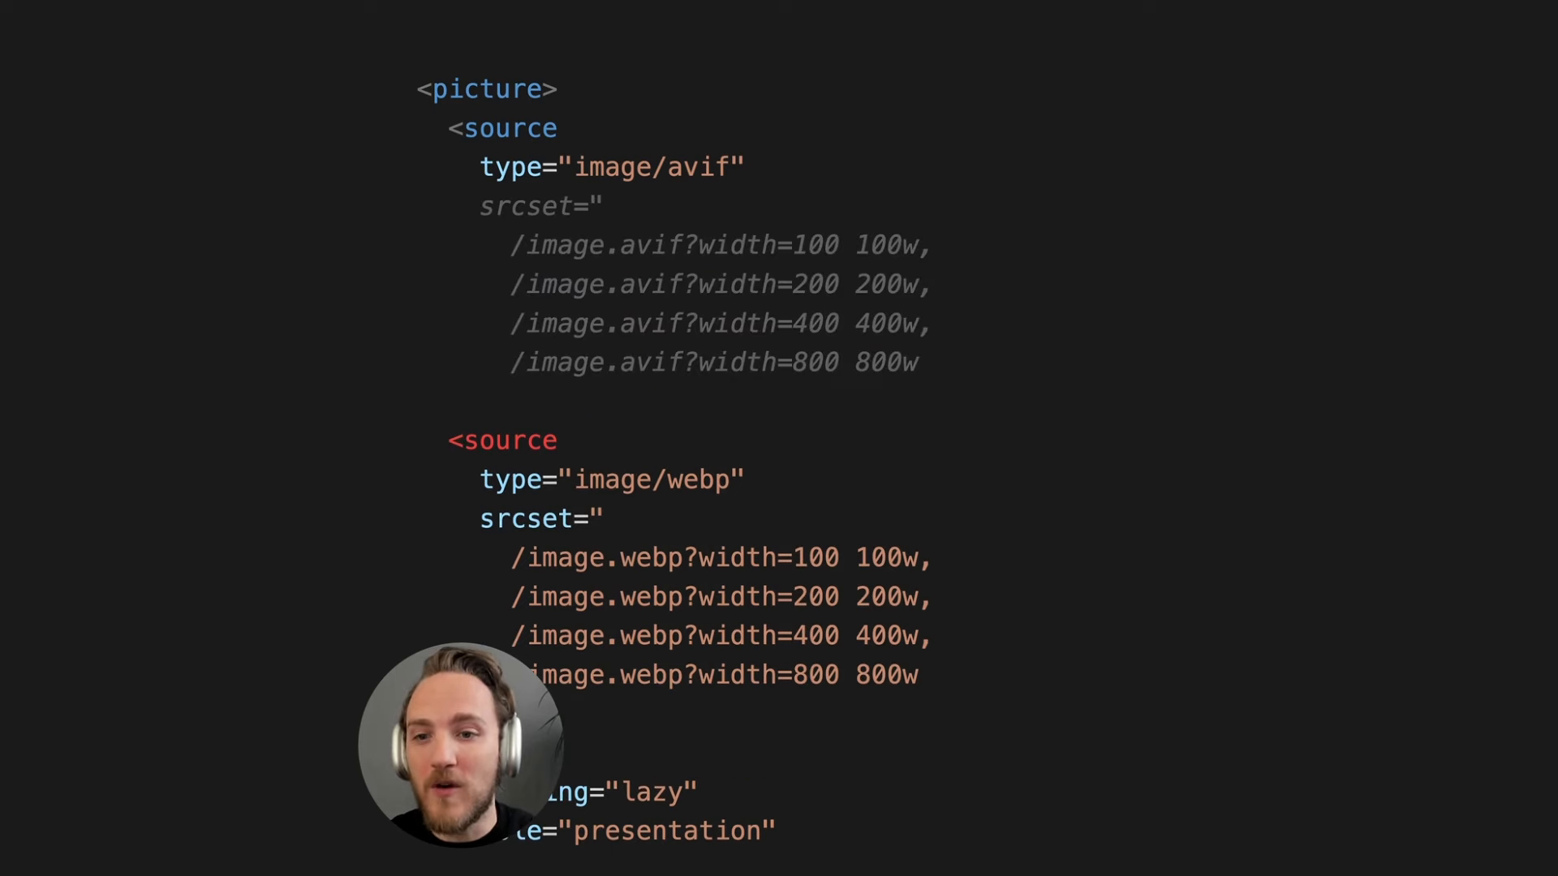
scroll(down, 3)
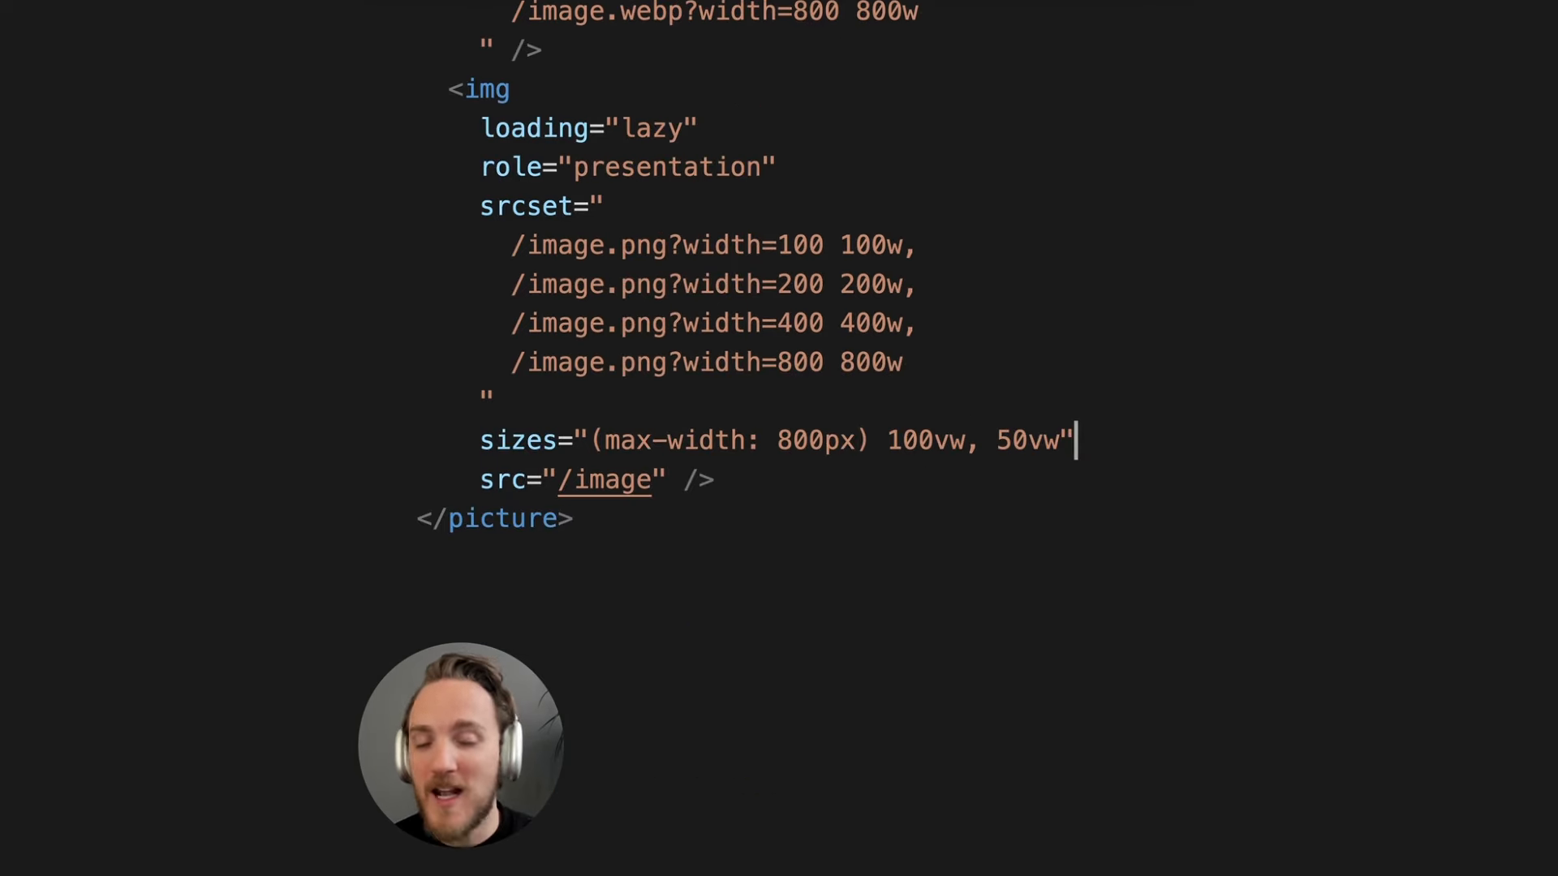
Step: Add decoding="async" and fetchpriority="high" to the img before its src attribute
key(Enter)
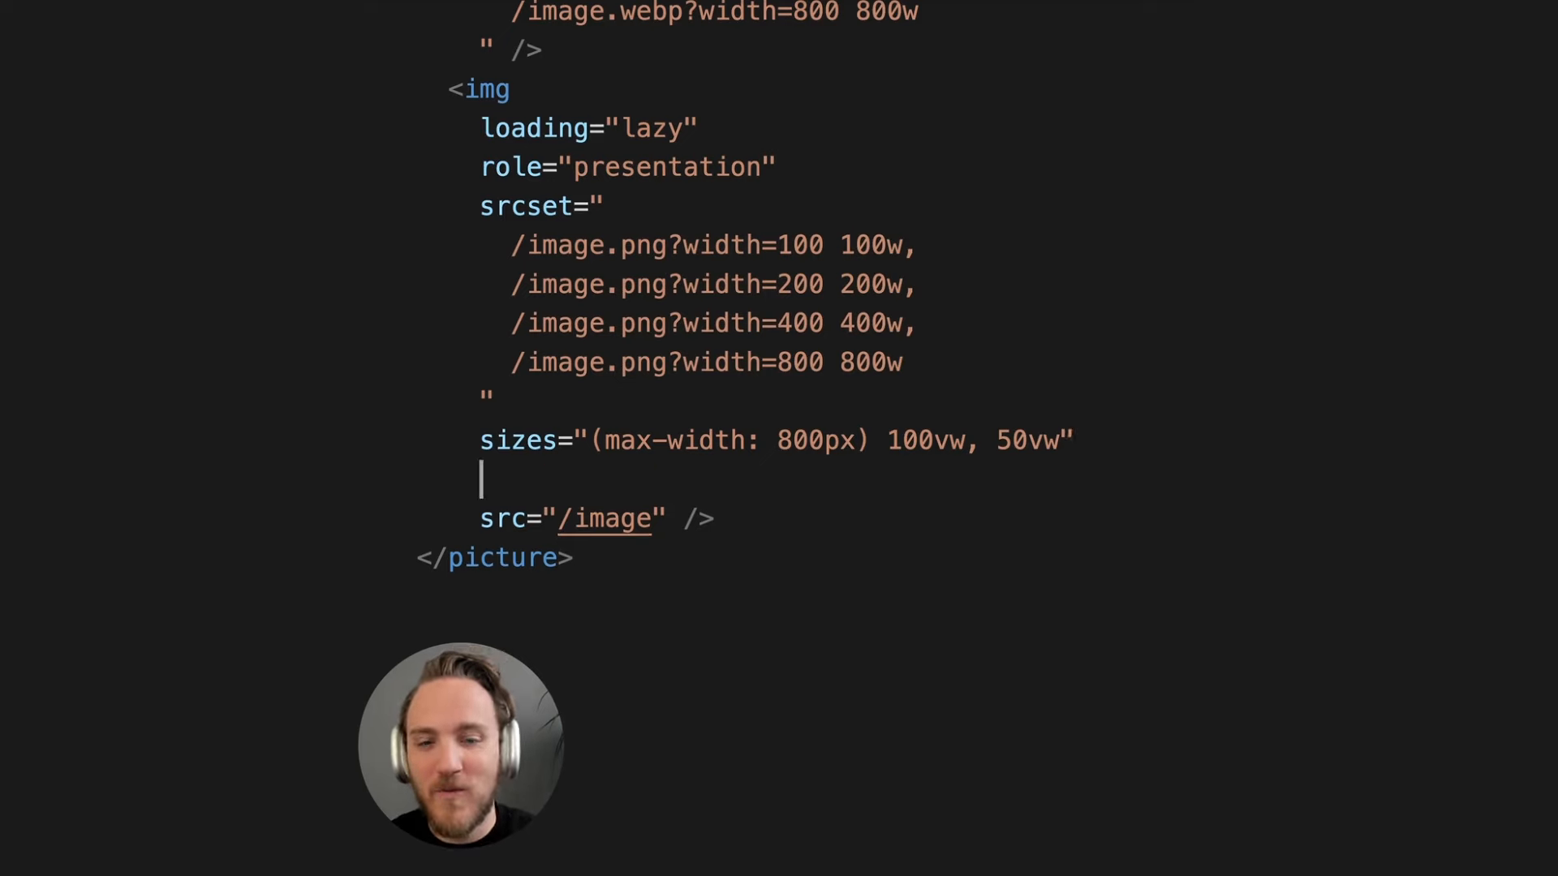
text(decoding="async)
text(fetchpriority="high")
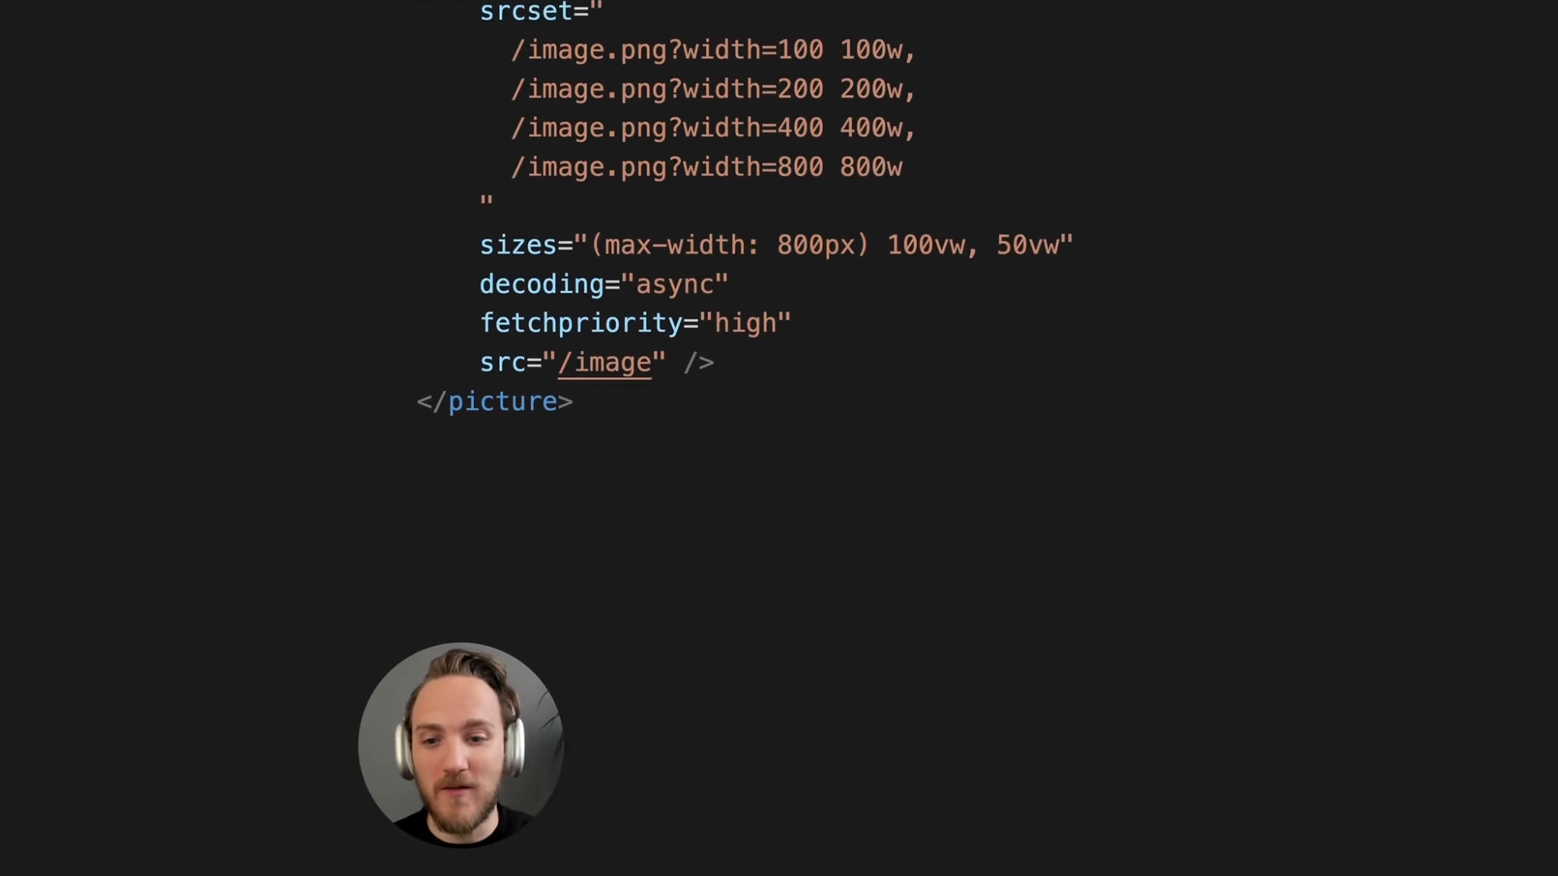
scroll(down, 3)
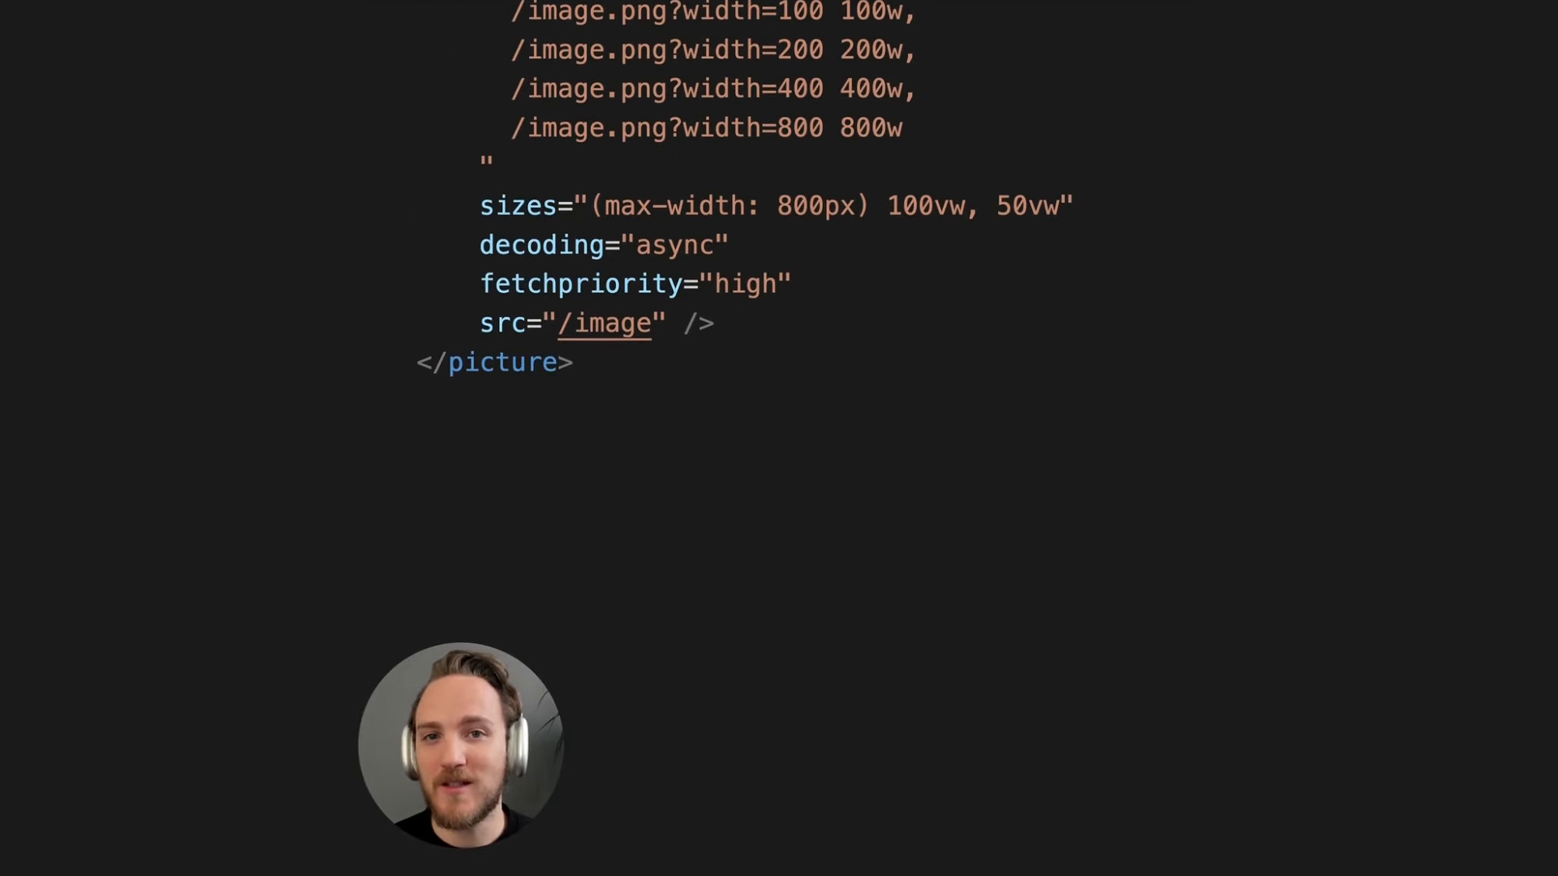